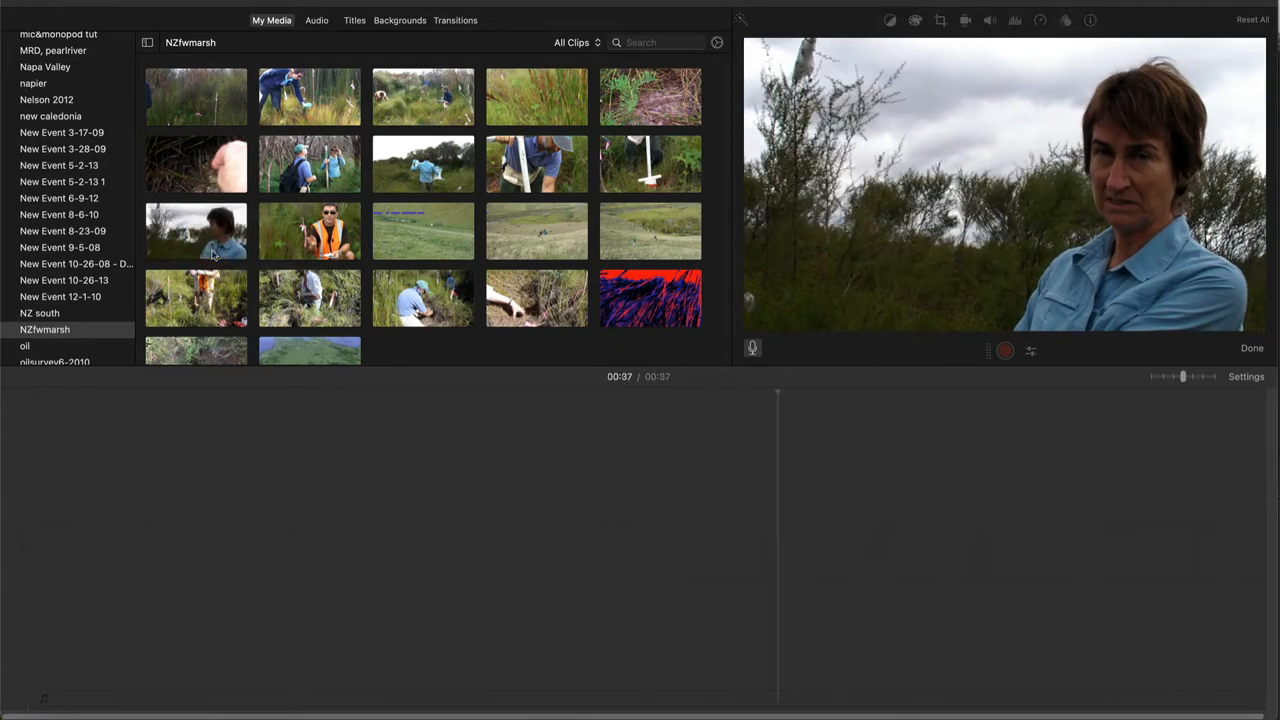
- Select the 2011MRFlood event in the Libraries sidebar to list its clips
click(196, 232)
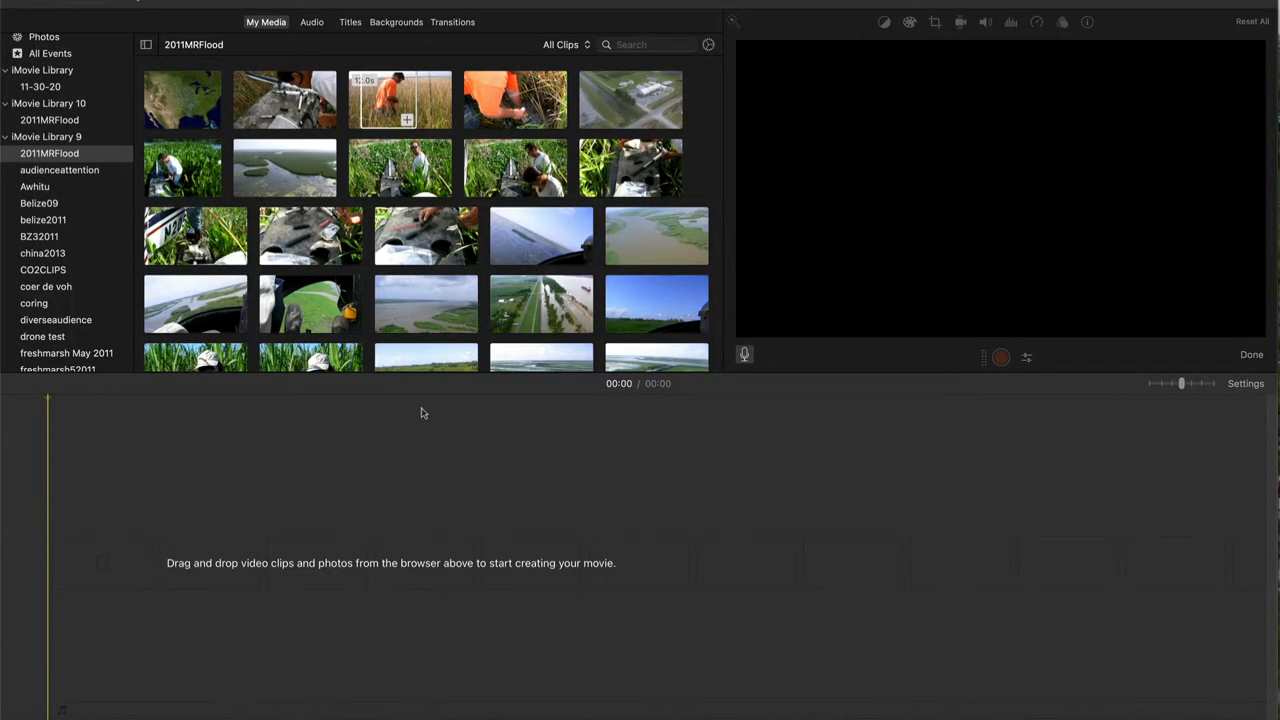
mouse_move(724, 124)
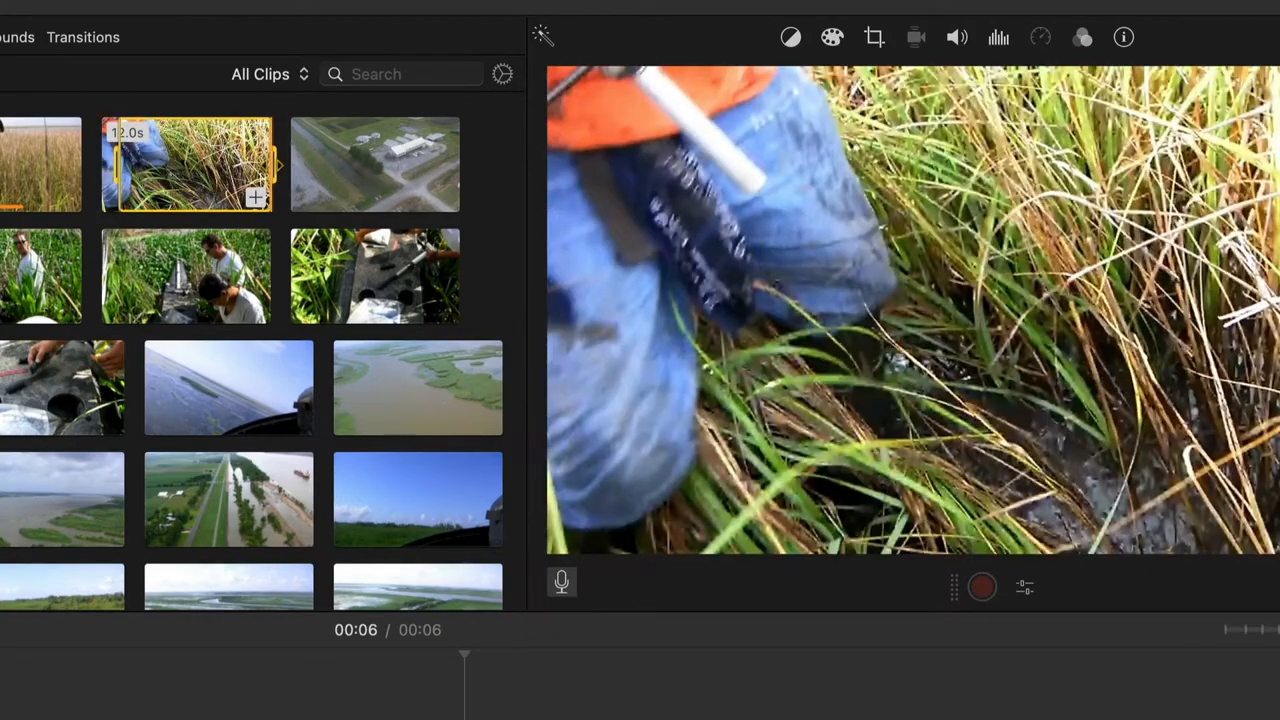
mouse_move(200, 164)
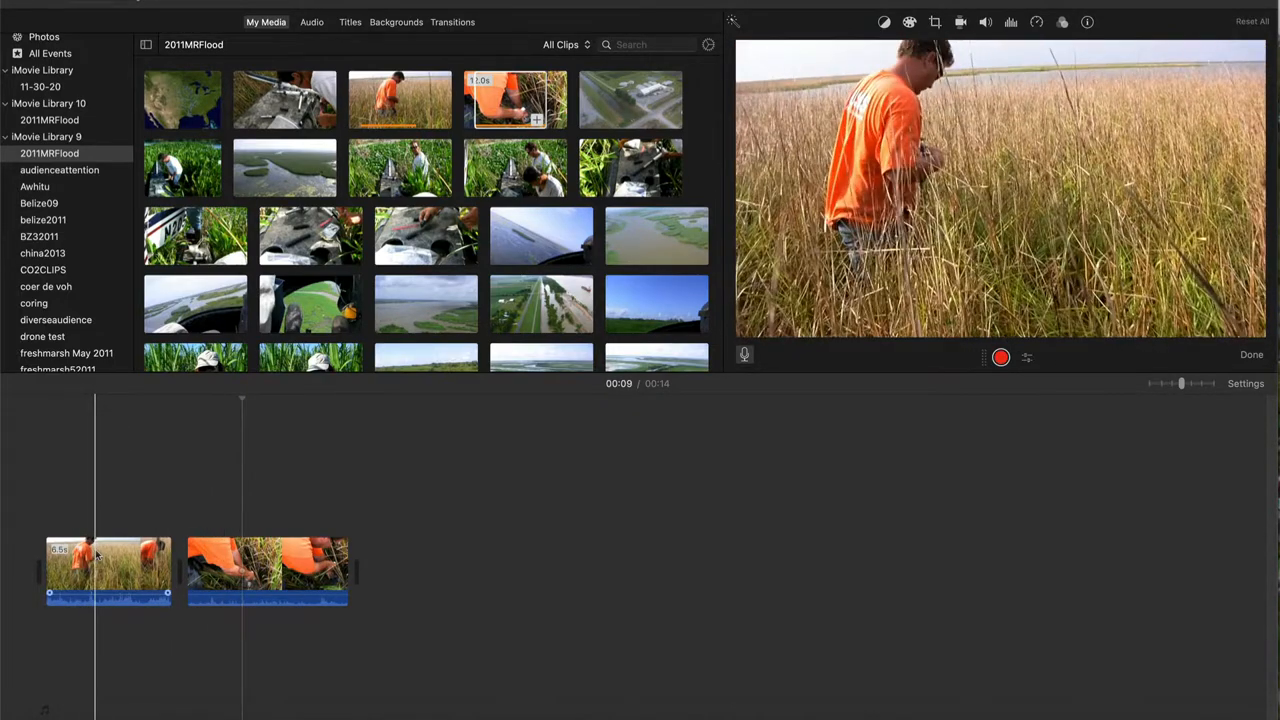
- Copy the opening wide marsh shot and paste it after the coring close-up
click(108, 570)
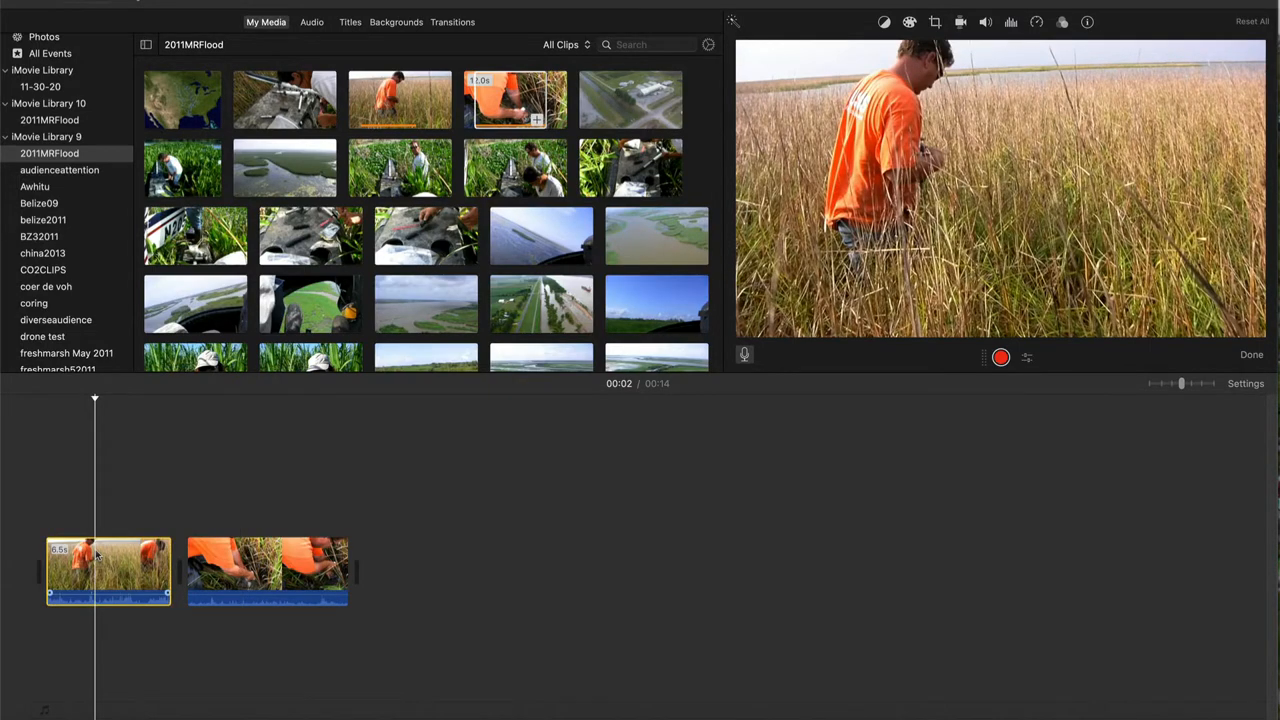
key(cmd+c)
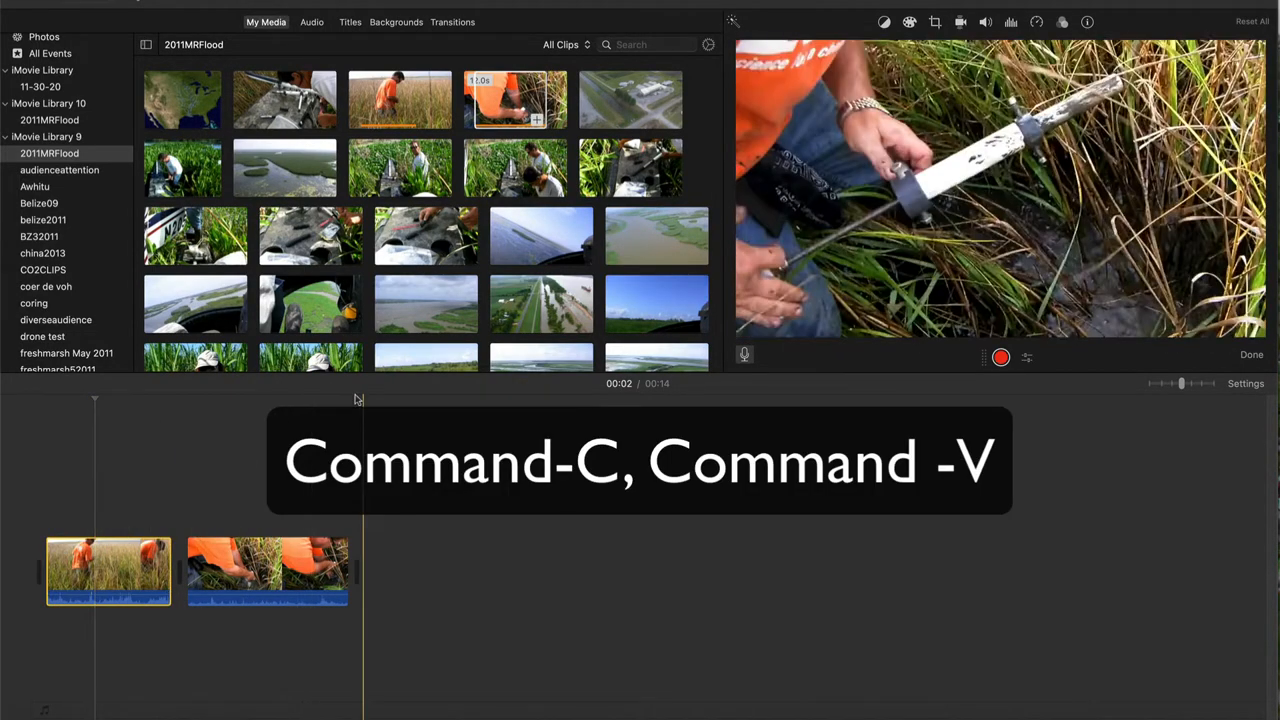
key(cmd+v)
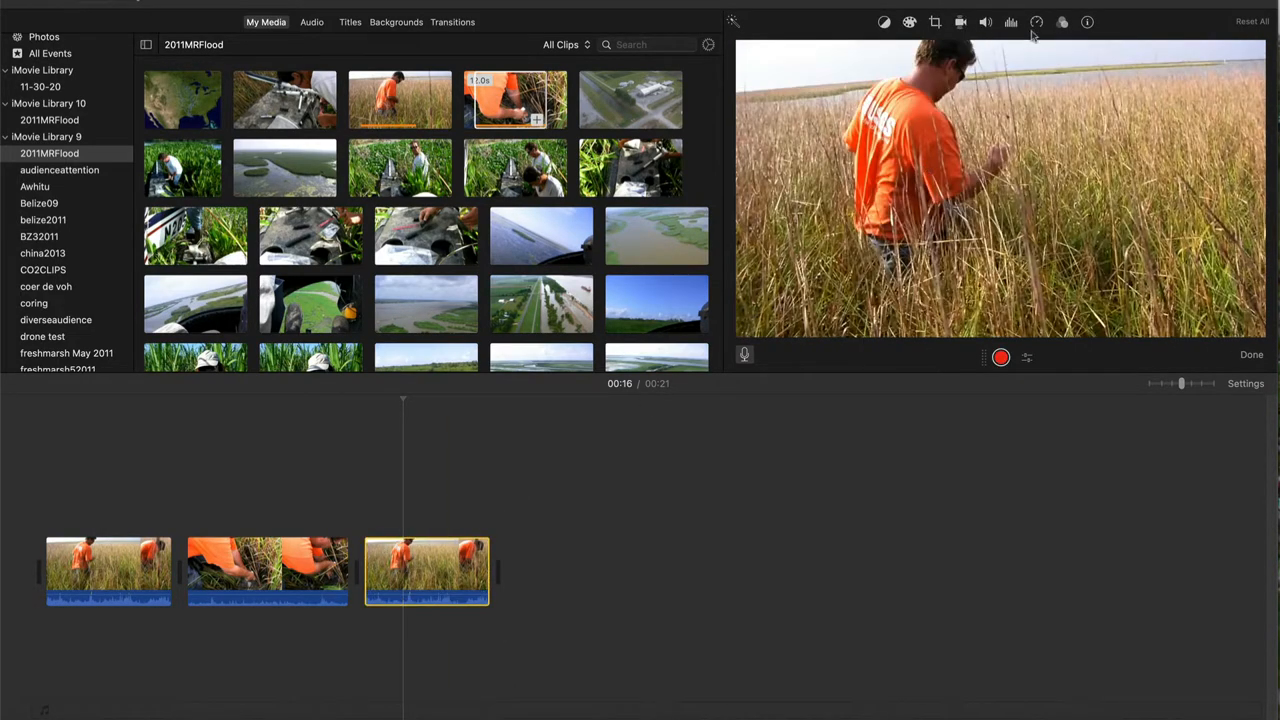
- Set the pasted wide shot to play in reverse and trim its end shorter
click(1036, 22)
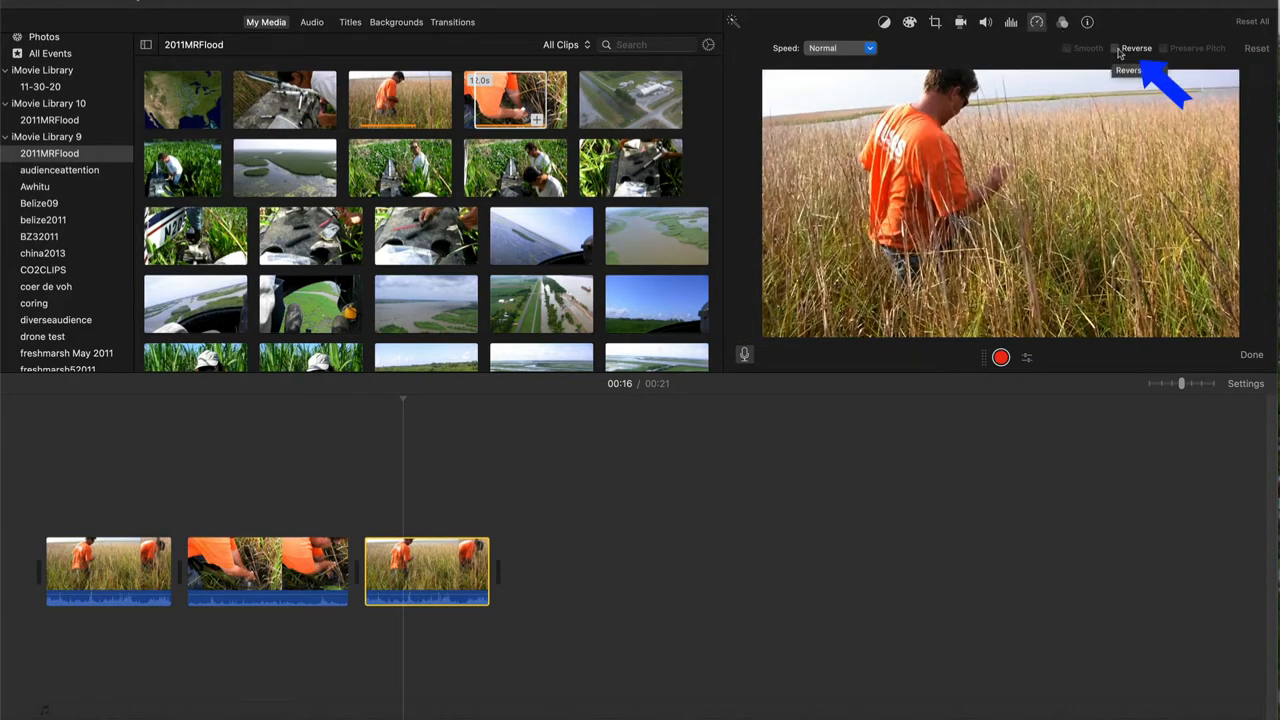
click(1116, 48)
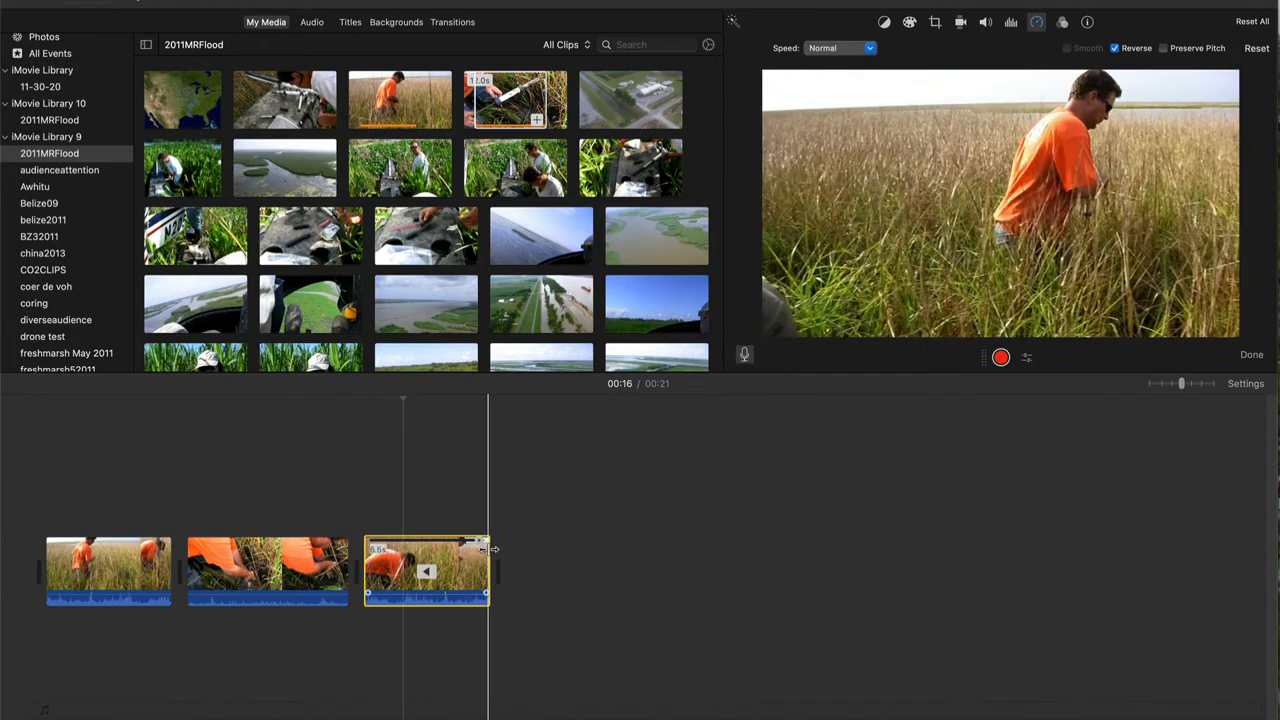
drag(488, 548, 442, 548)
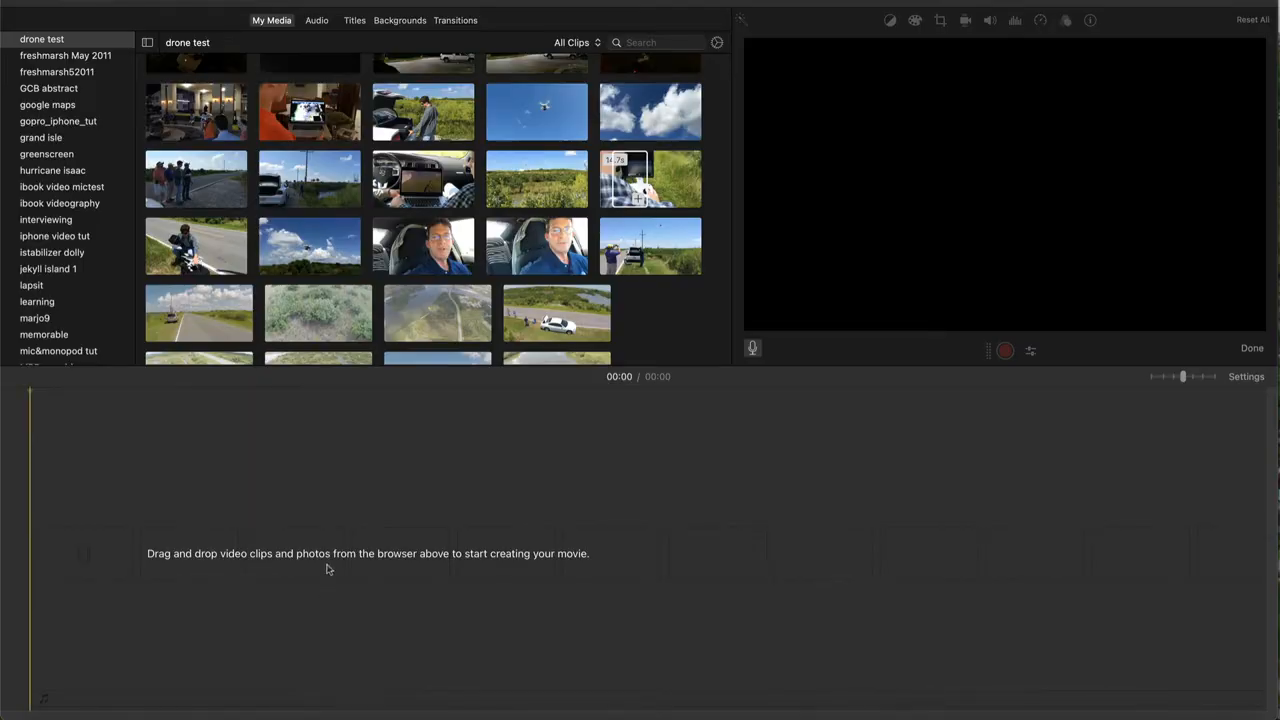
mouse_move(338, 492)
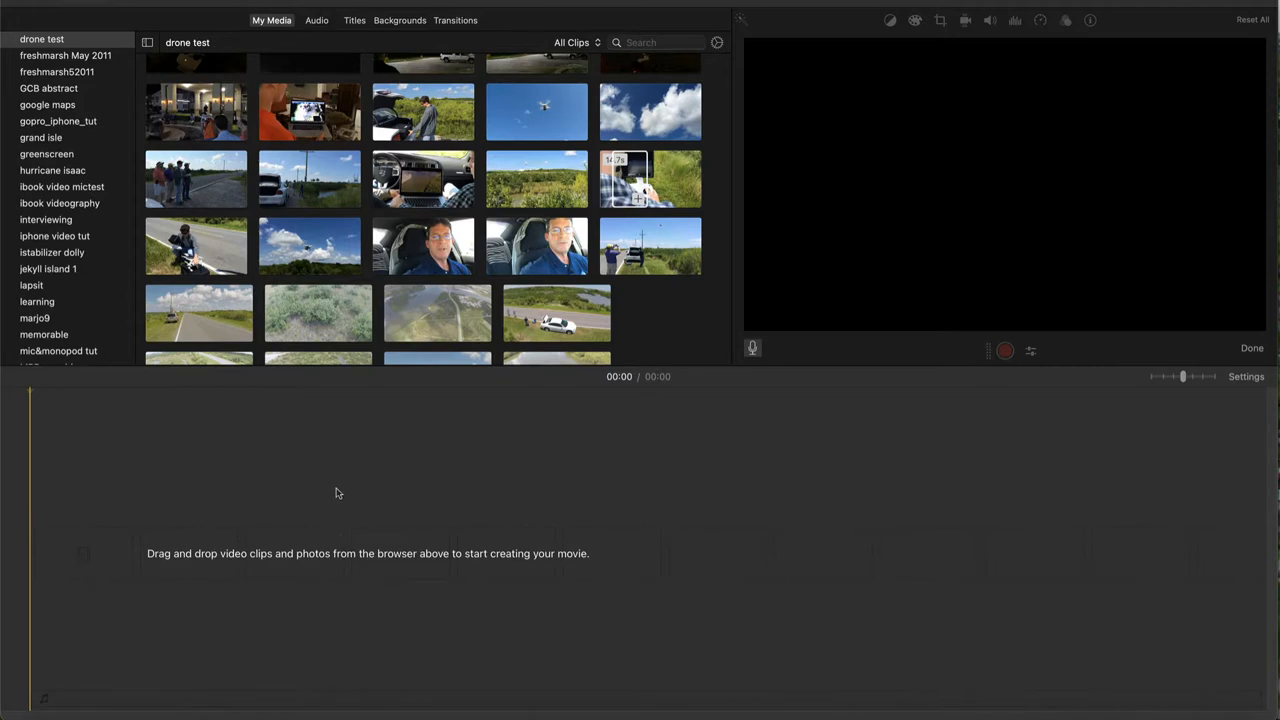
mouse_move(336, 464)
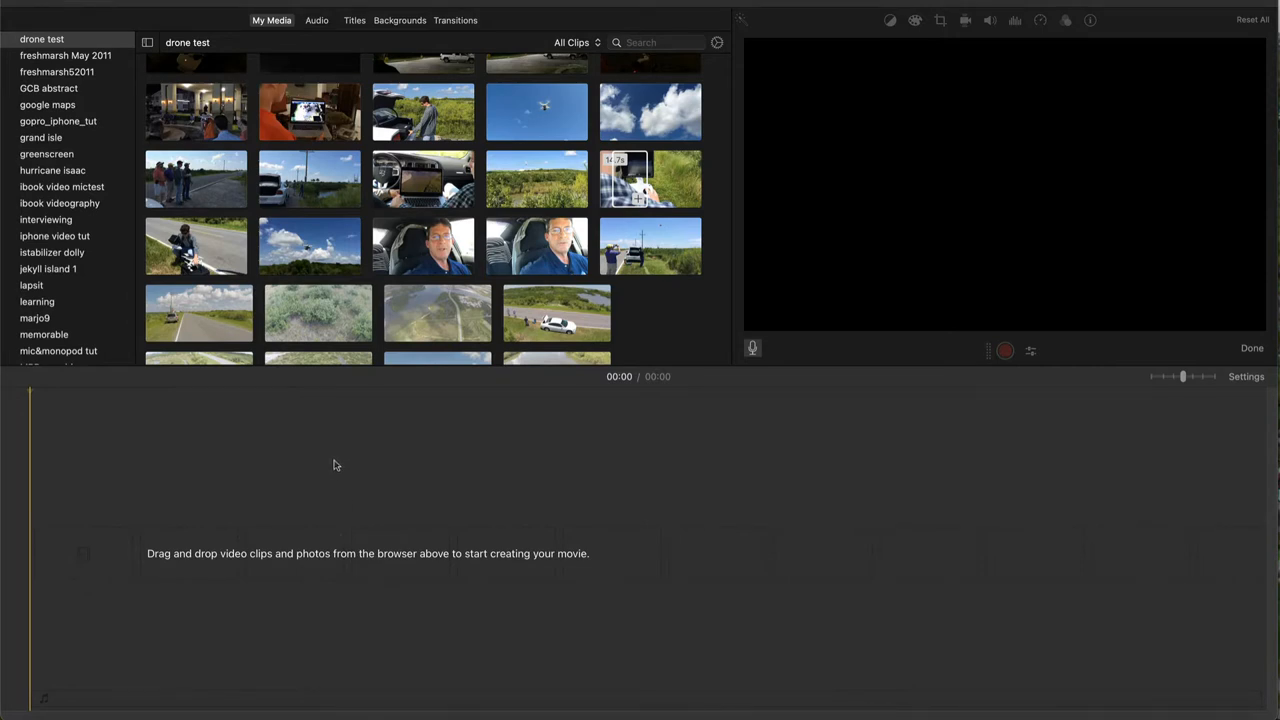
mouse_move(310, 256)
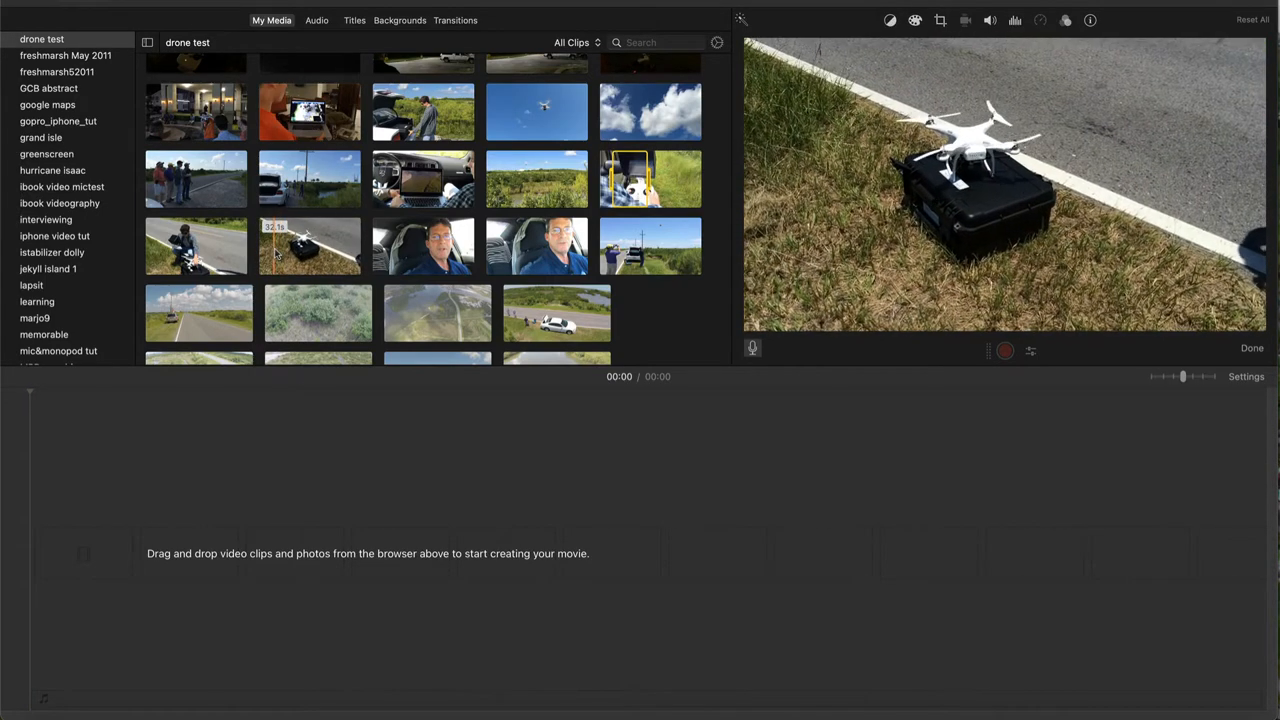
- Split the drone takeoff clip about six seconds in and select the controller close-up
click(308, 244)
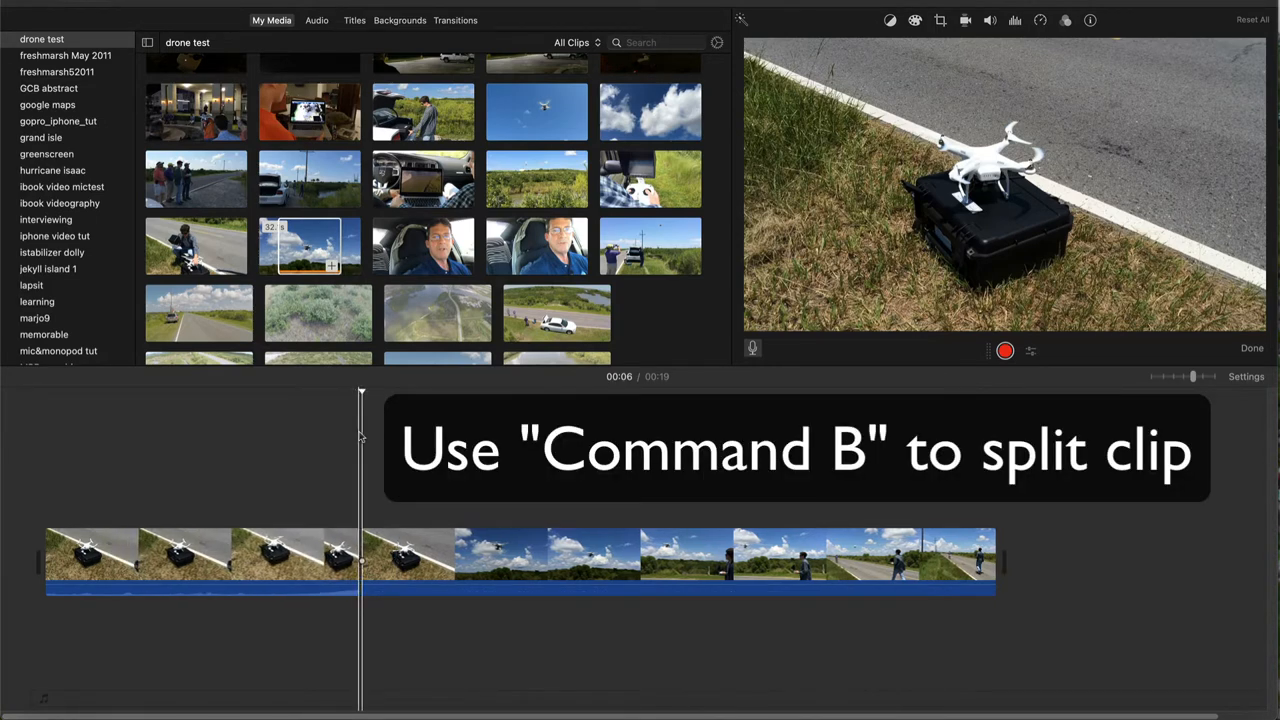
key(cmd+b)
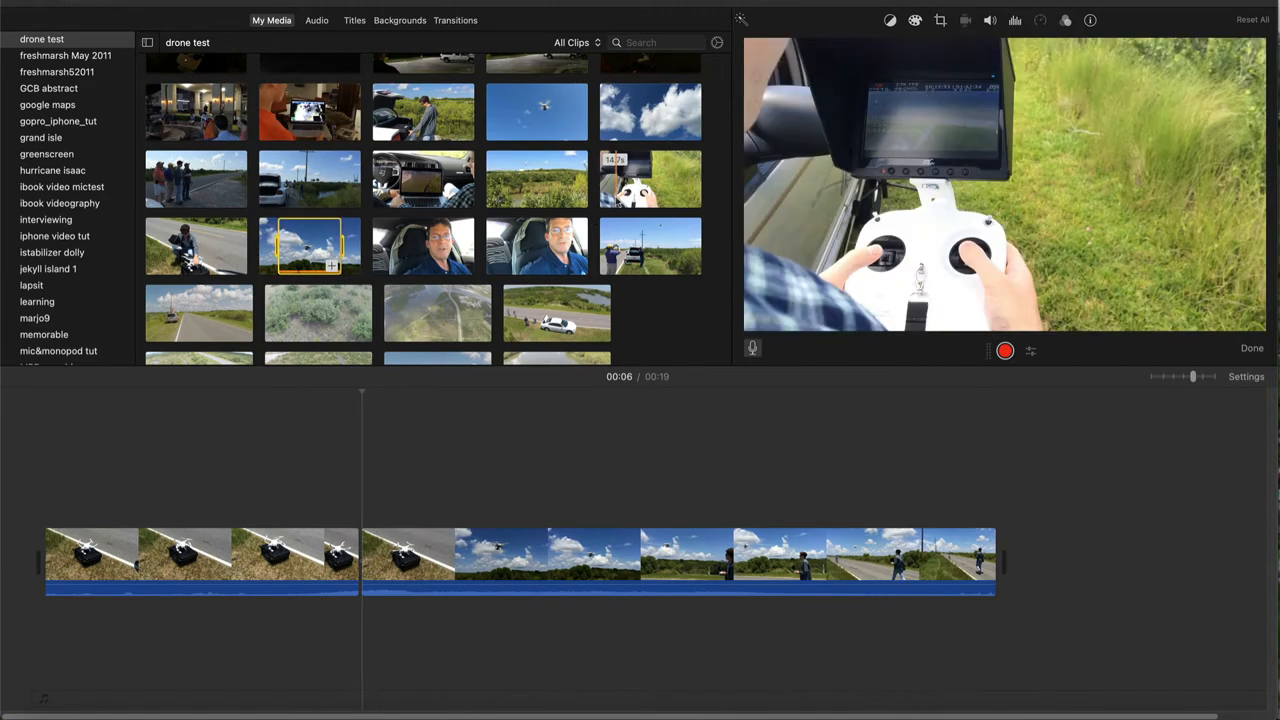
click(650, 180)
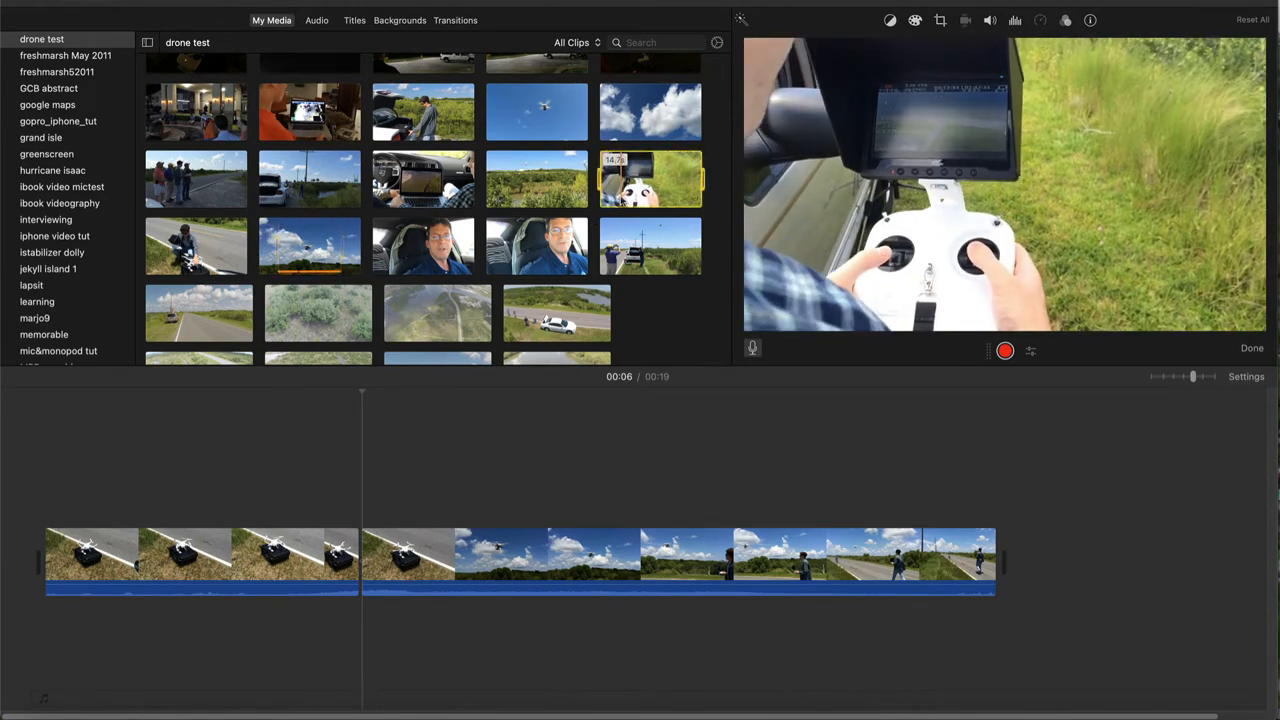